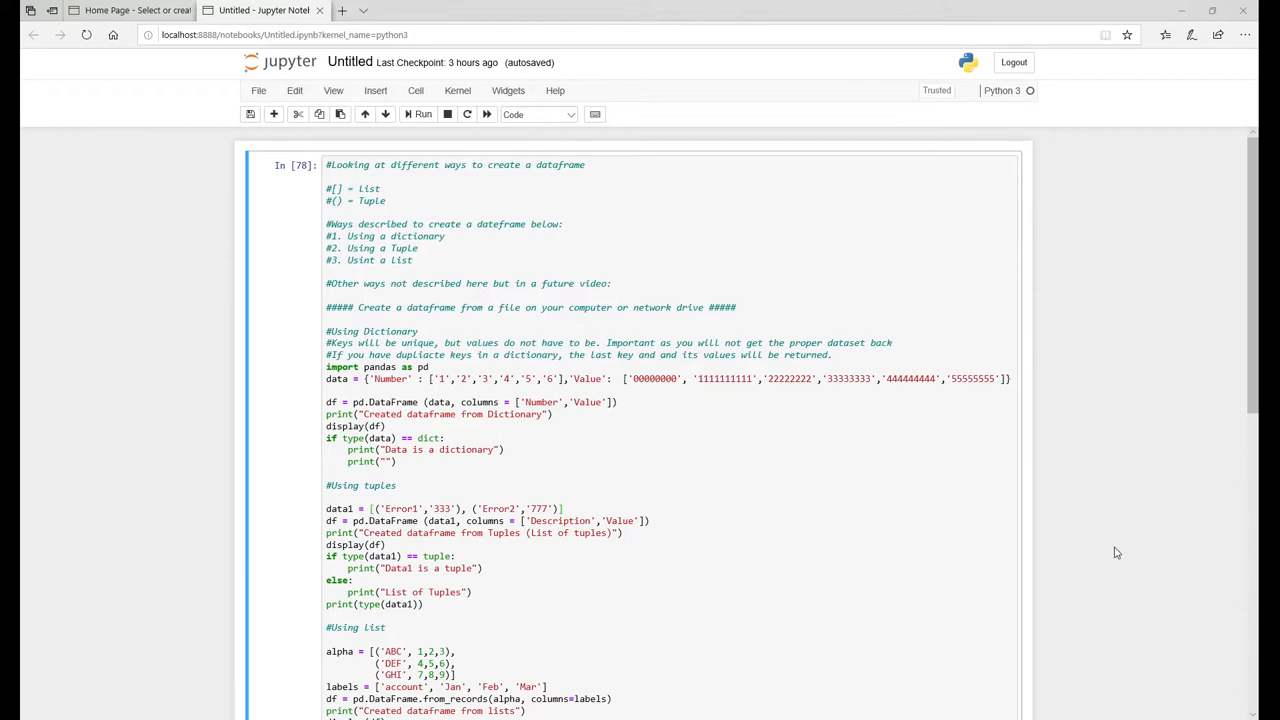
Select the DataFrame cell and scroll down through the dictionary example code.
click(423, 114)
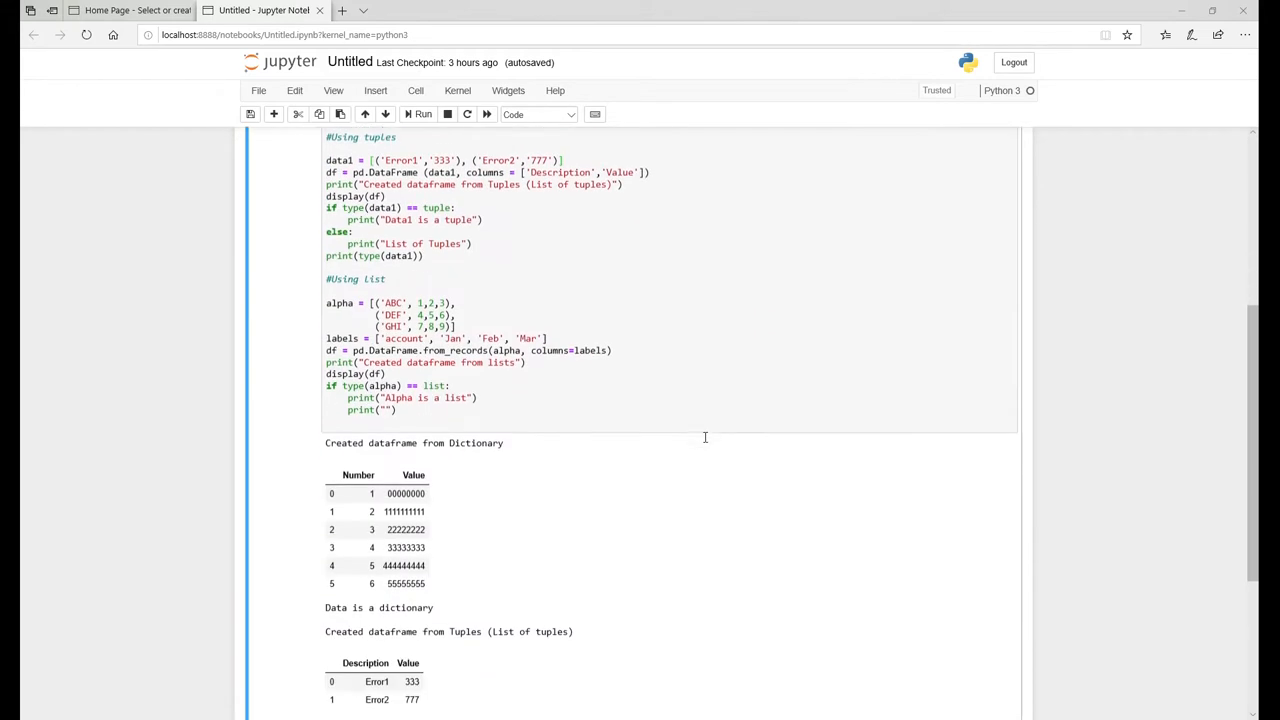
scroll(down, 3)
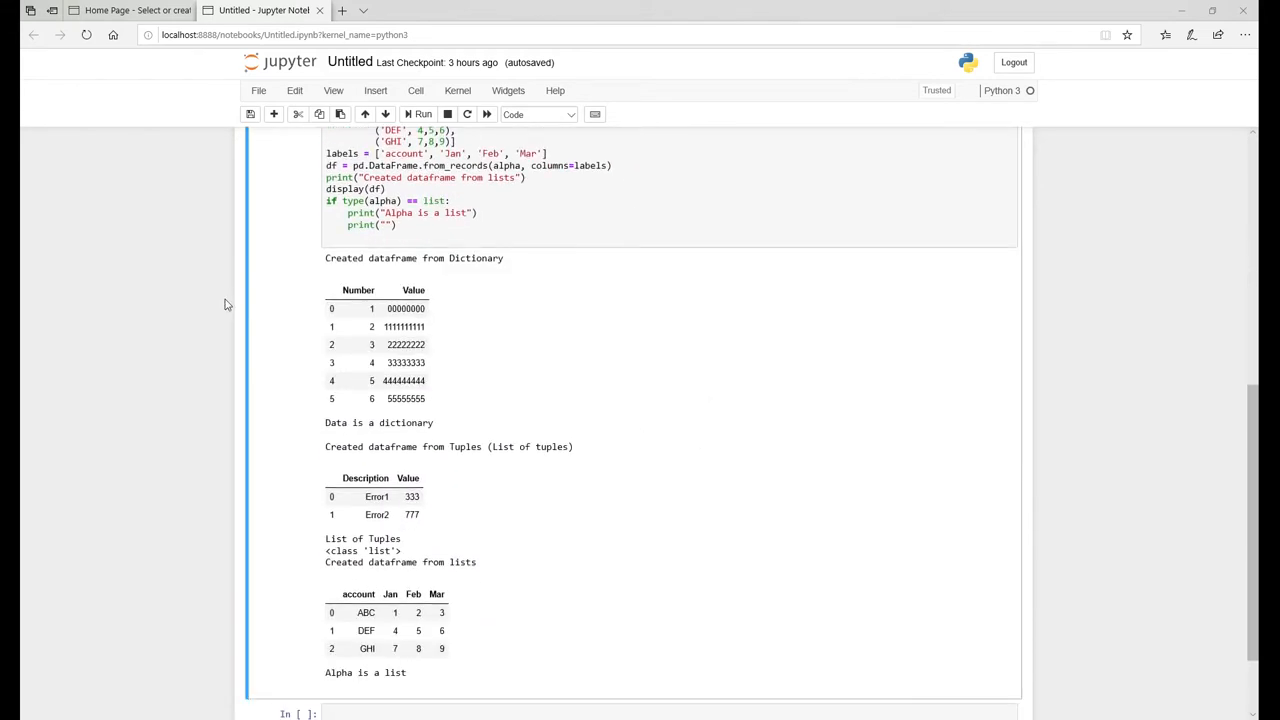
scroll(down, 3)
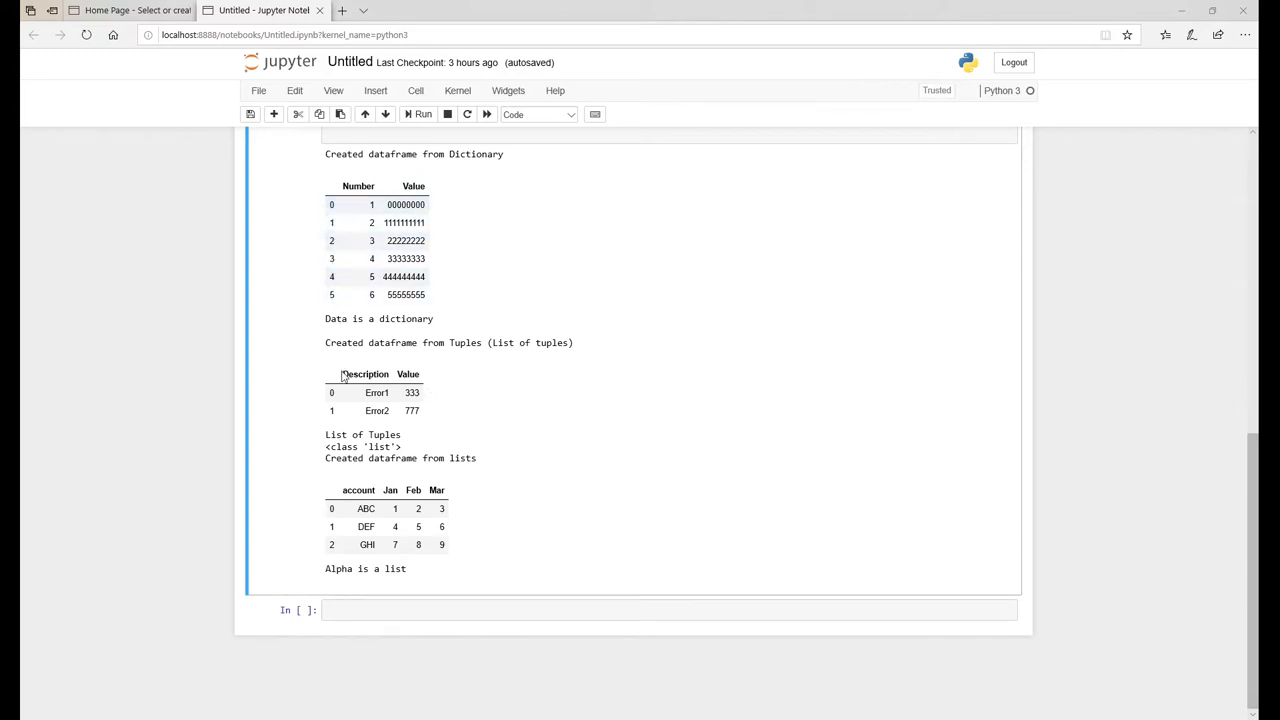
mouse_move(326, 561)
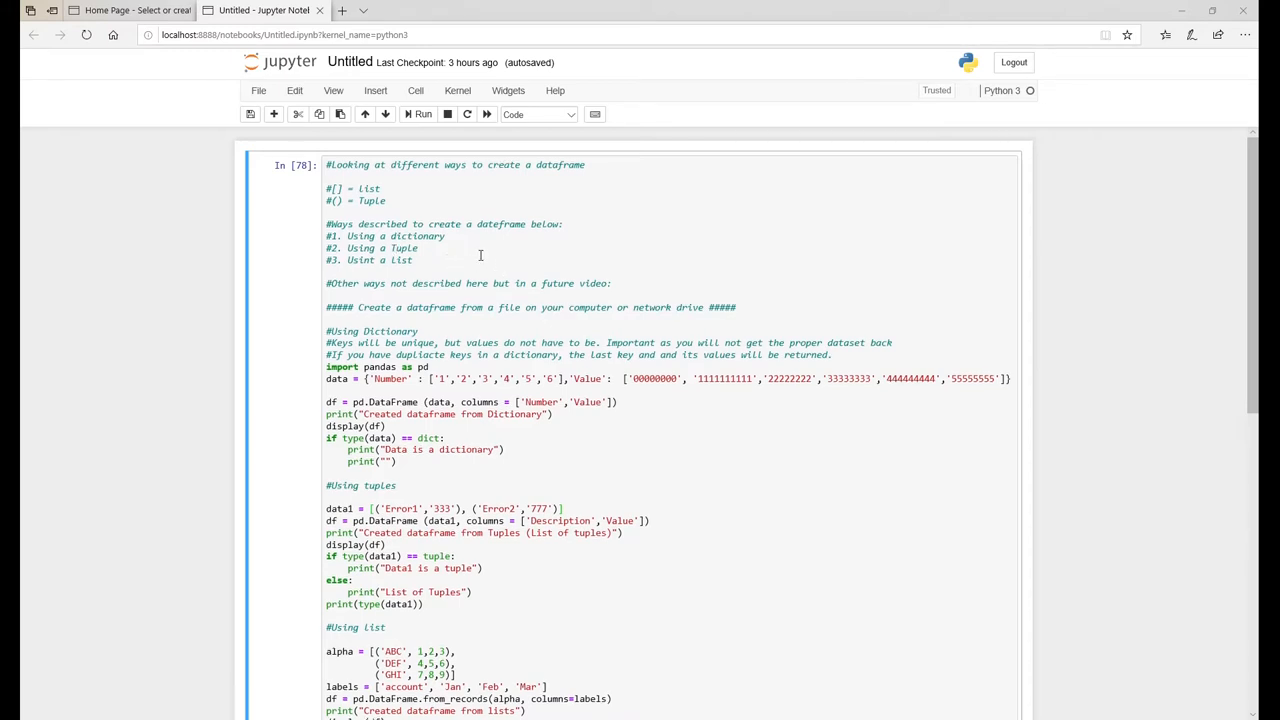
scroll(down, 3)
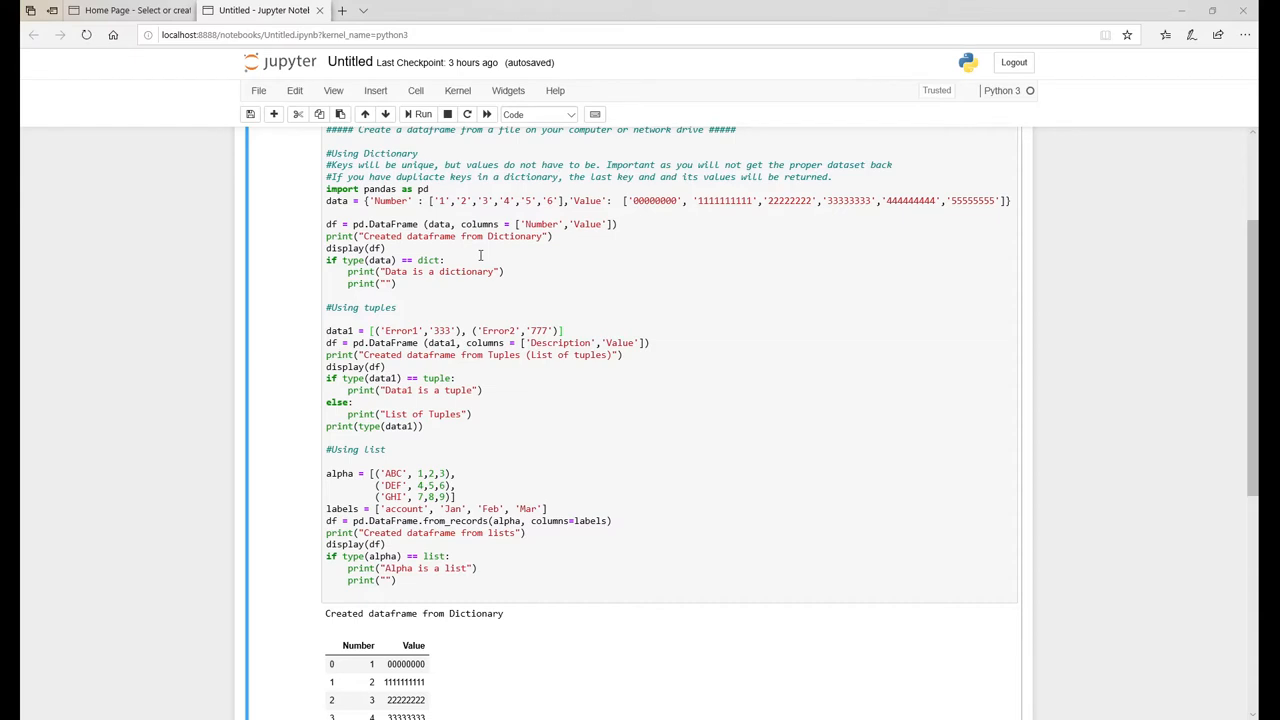
mouse_move(541, 281)
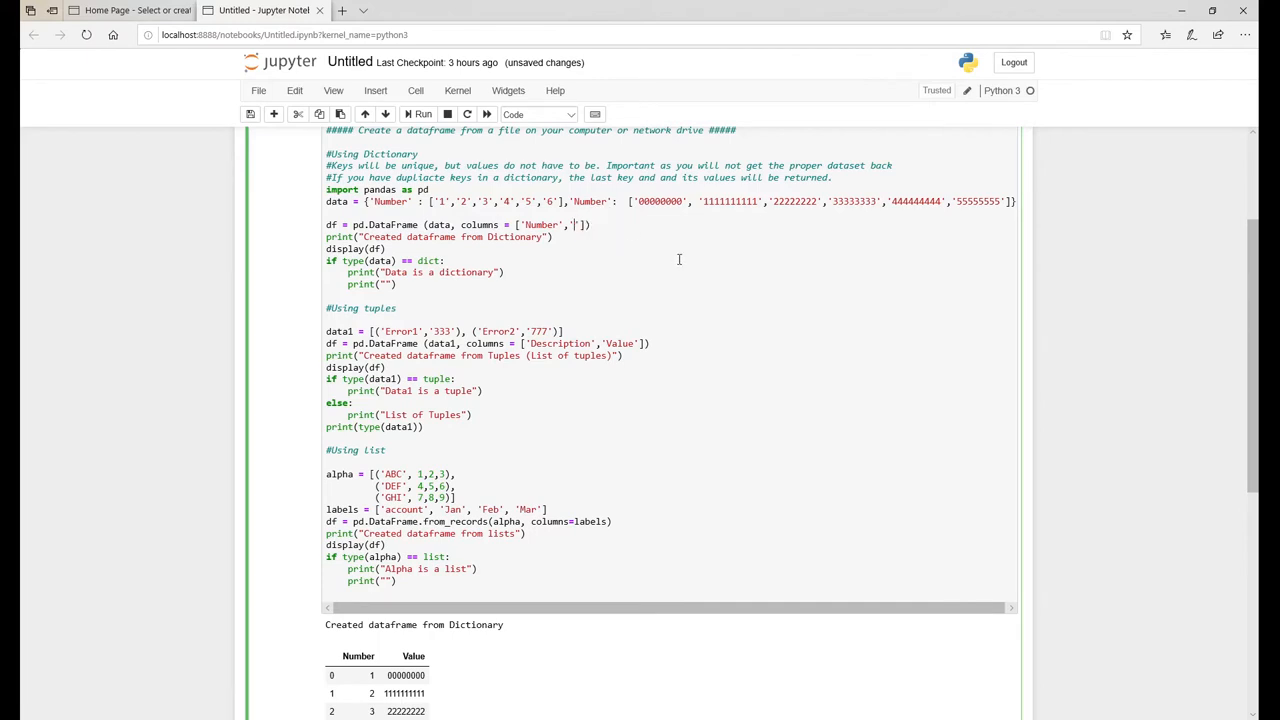
Type Number so the columns list reads ['Number','Number'].
text(Number)
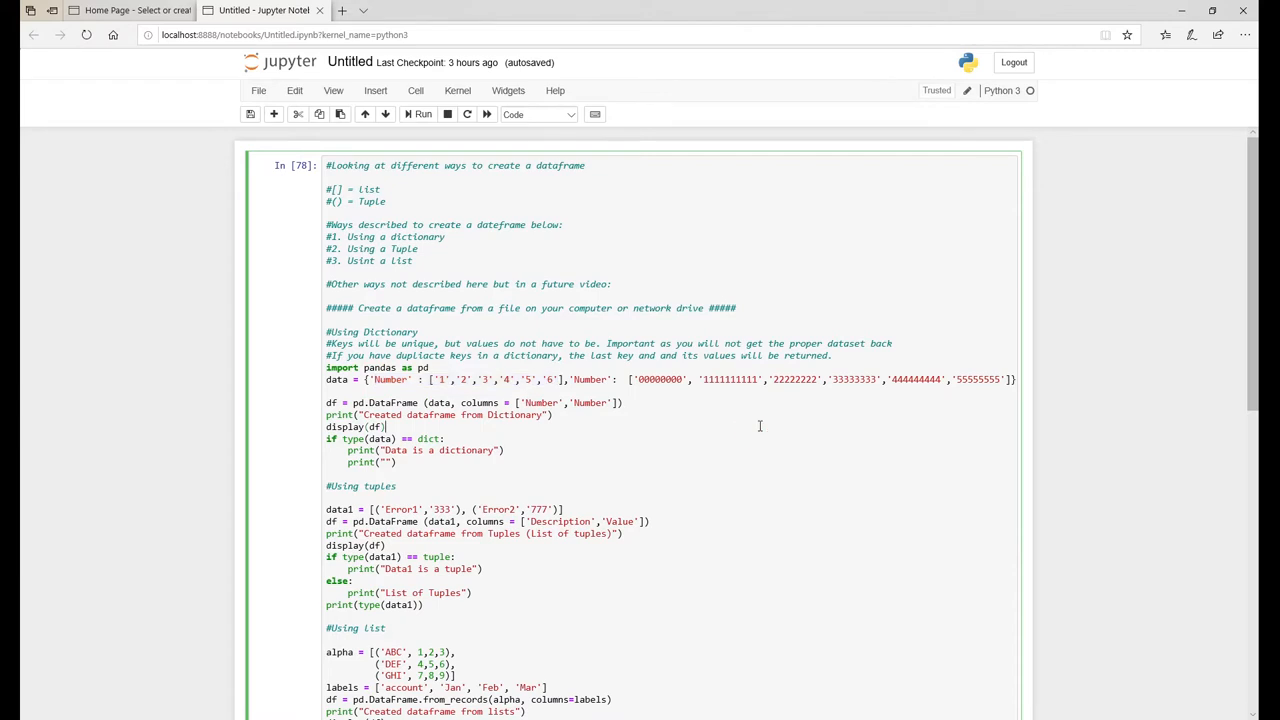
mouse_move(795, 431)
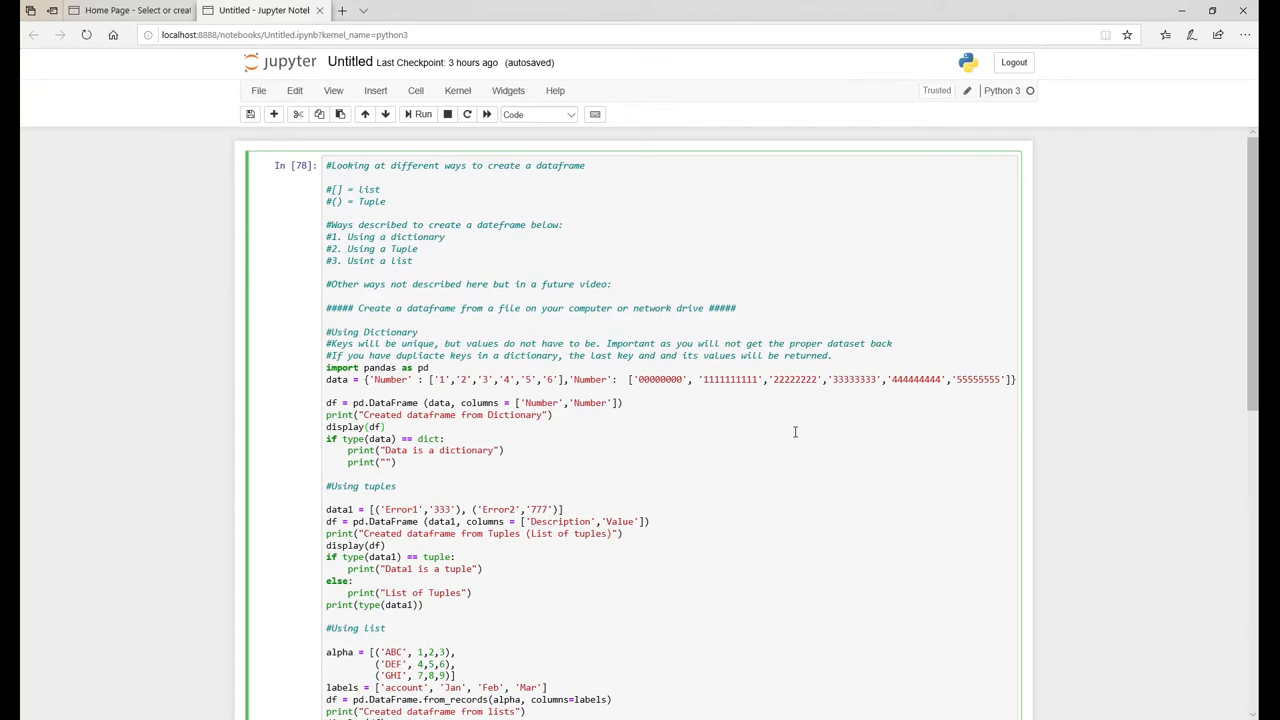
Run the edited cell to show a table with two Number columns.
click(419, 114)
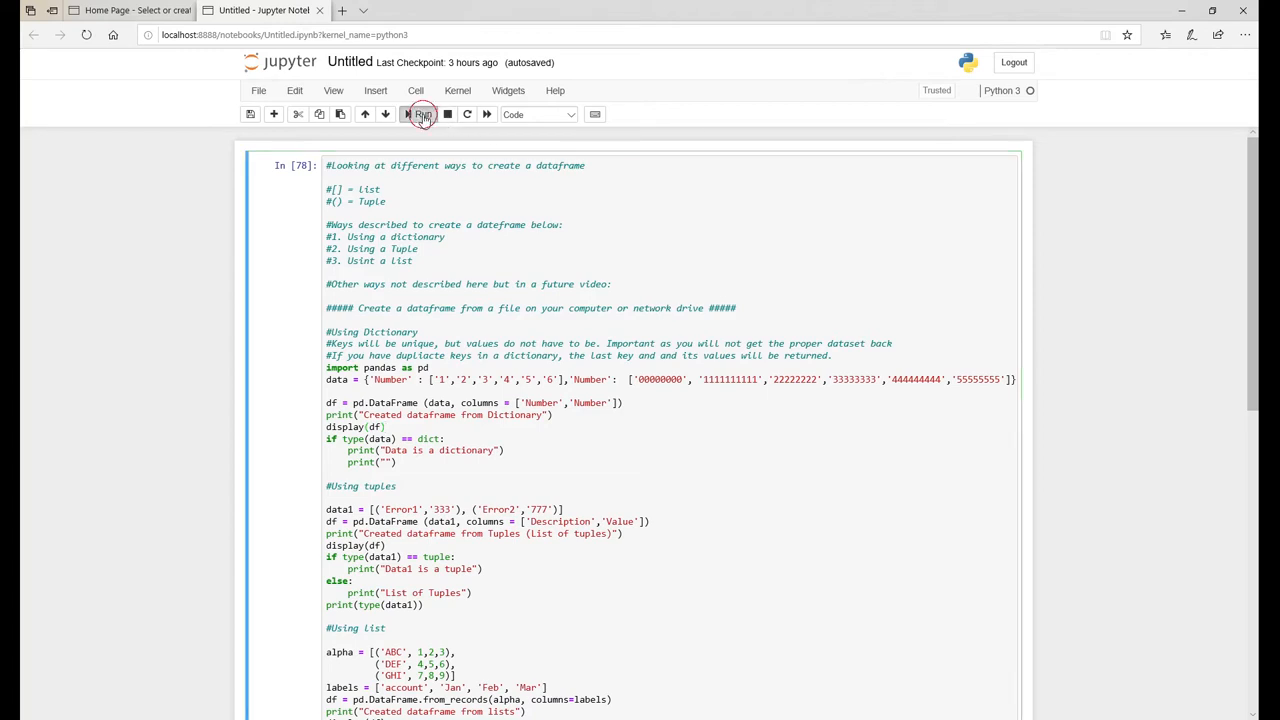
click(420, 114)
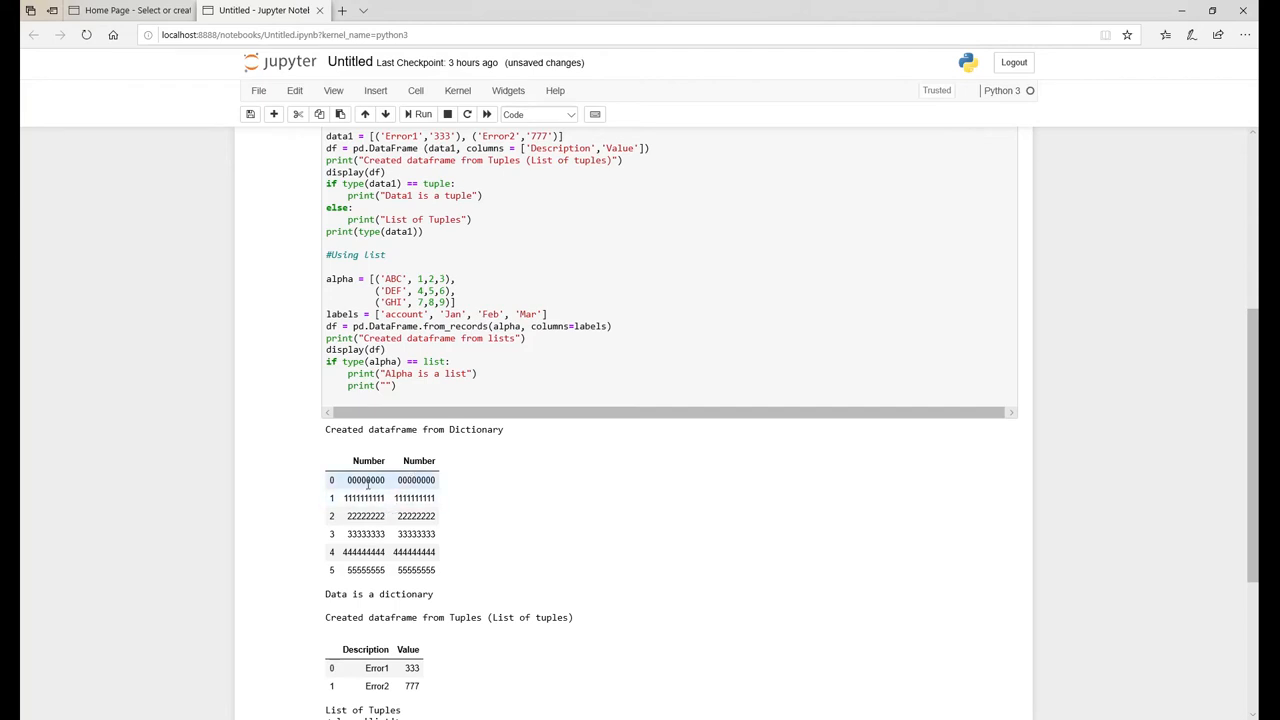
mouse_move(385, 475)
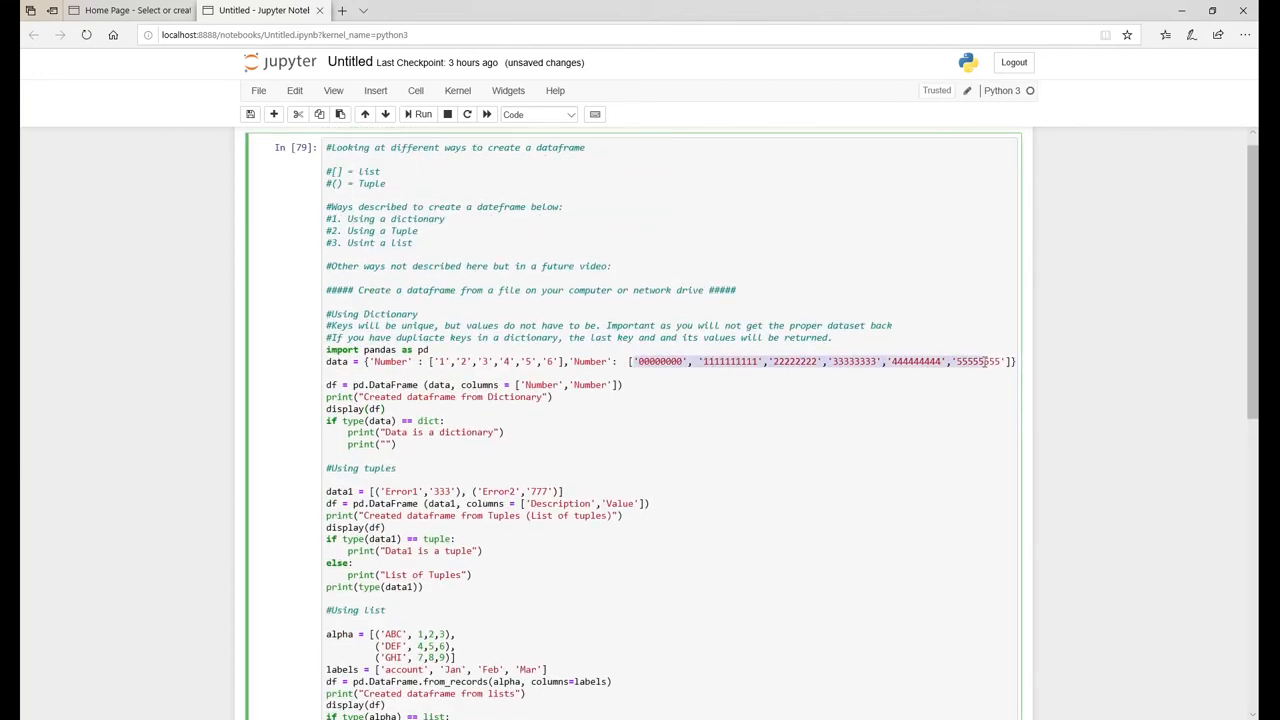
Restore the 'Value' key and column name, then rerun the cell.
click(607, 360)
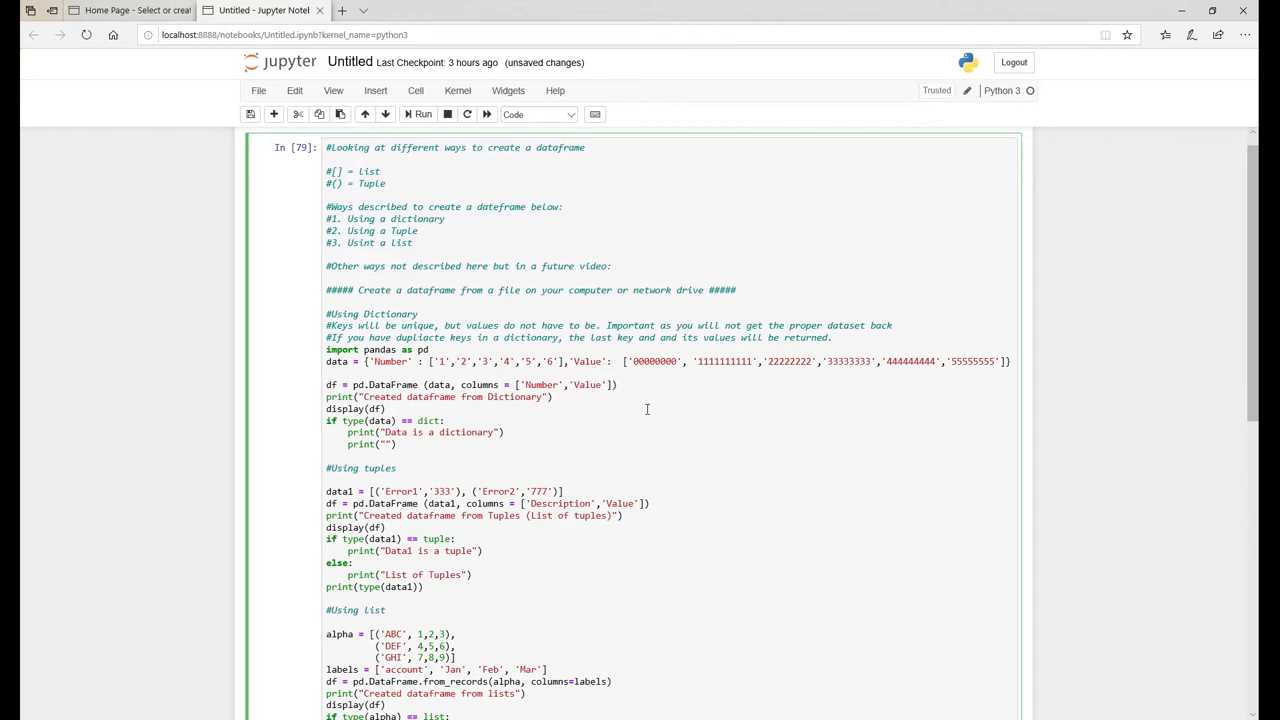
click(419, 114)
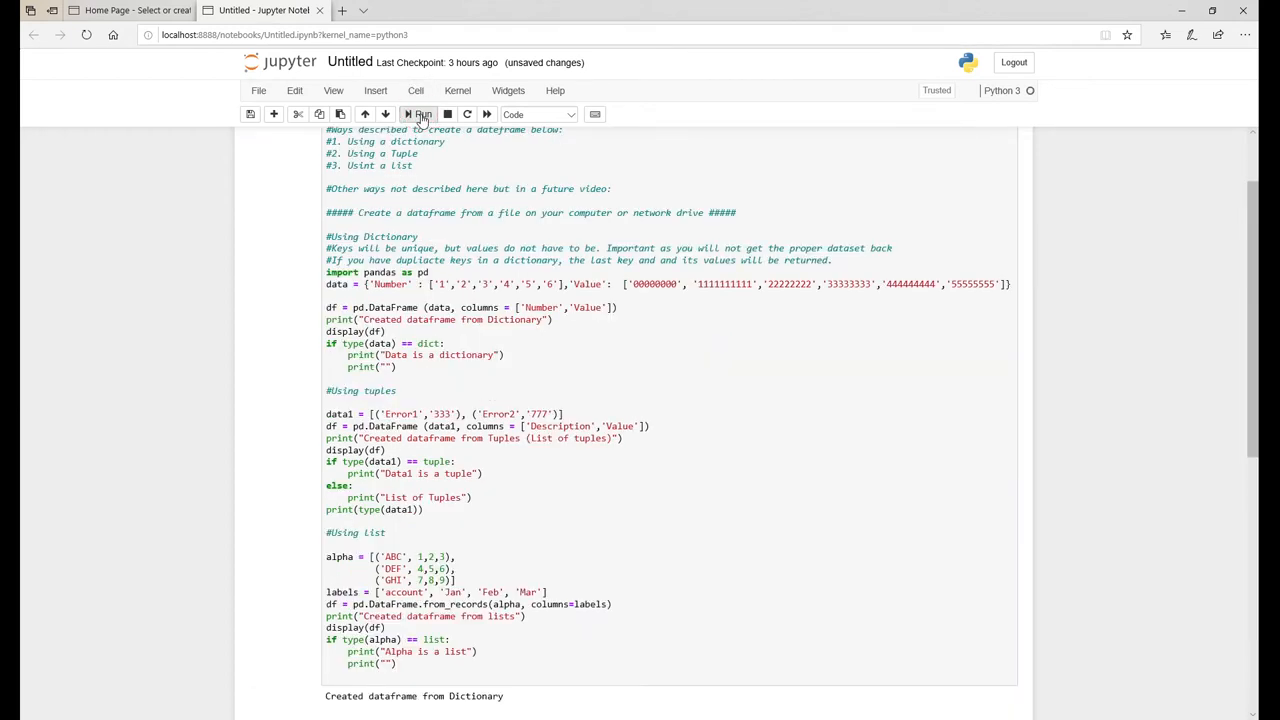
click(419, 114)
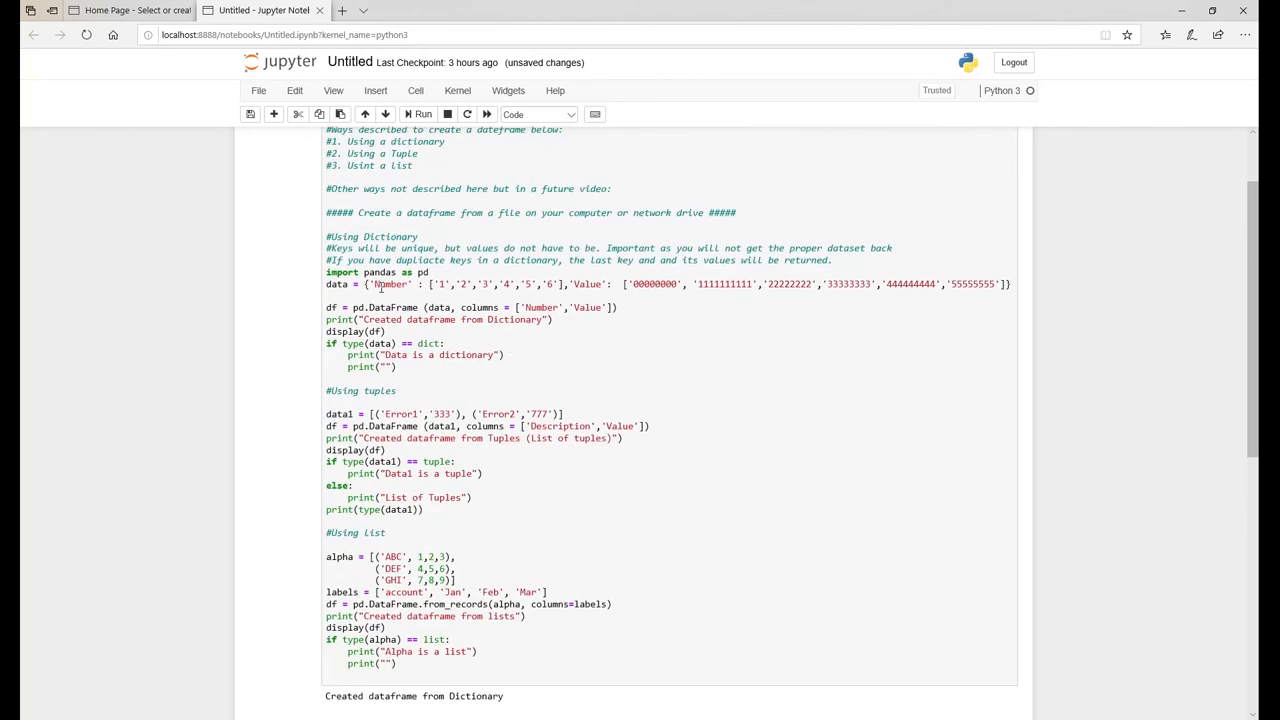
mouse_move(594, 293)
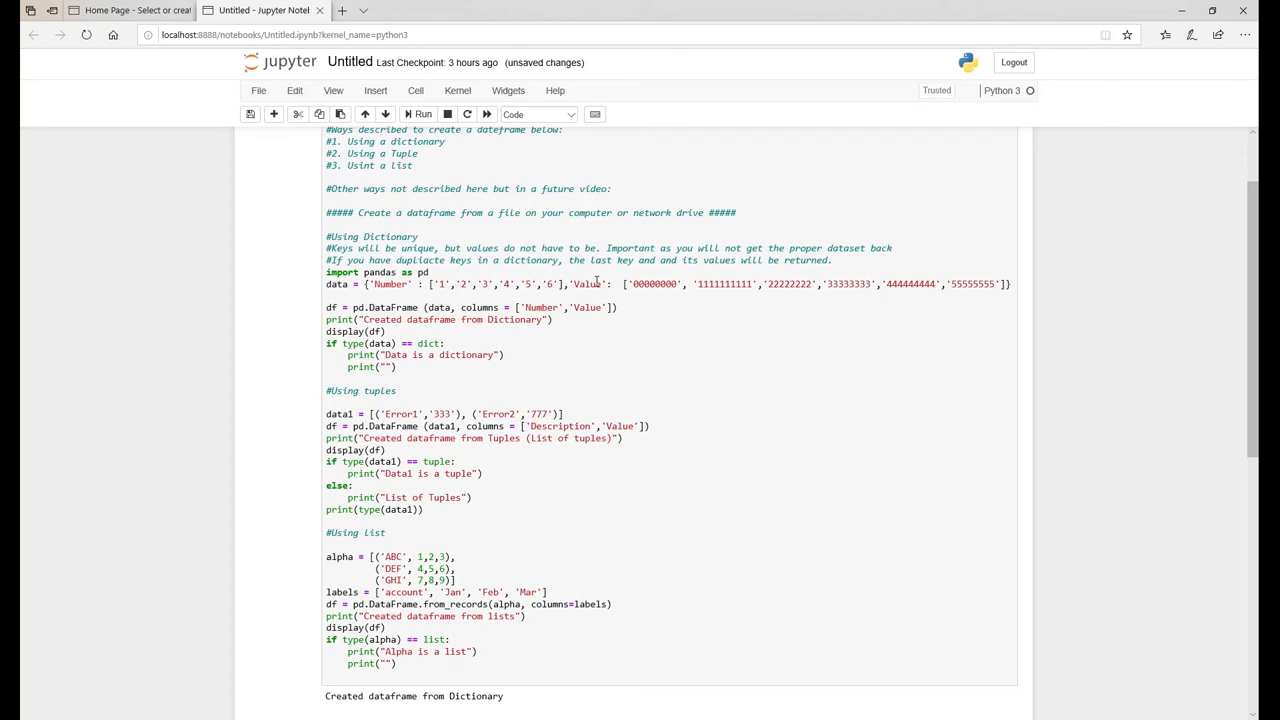
scroll(down, 3)
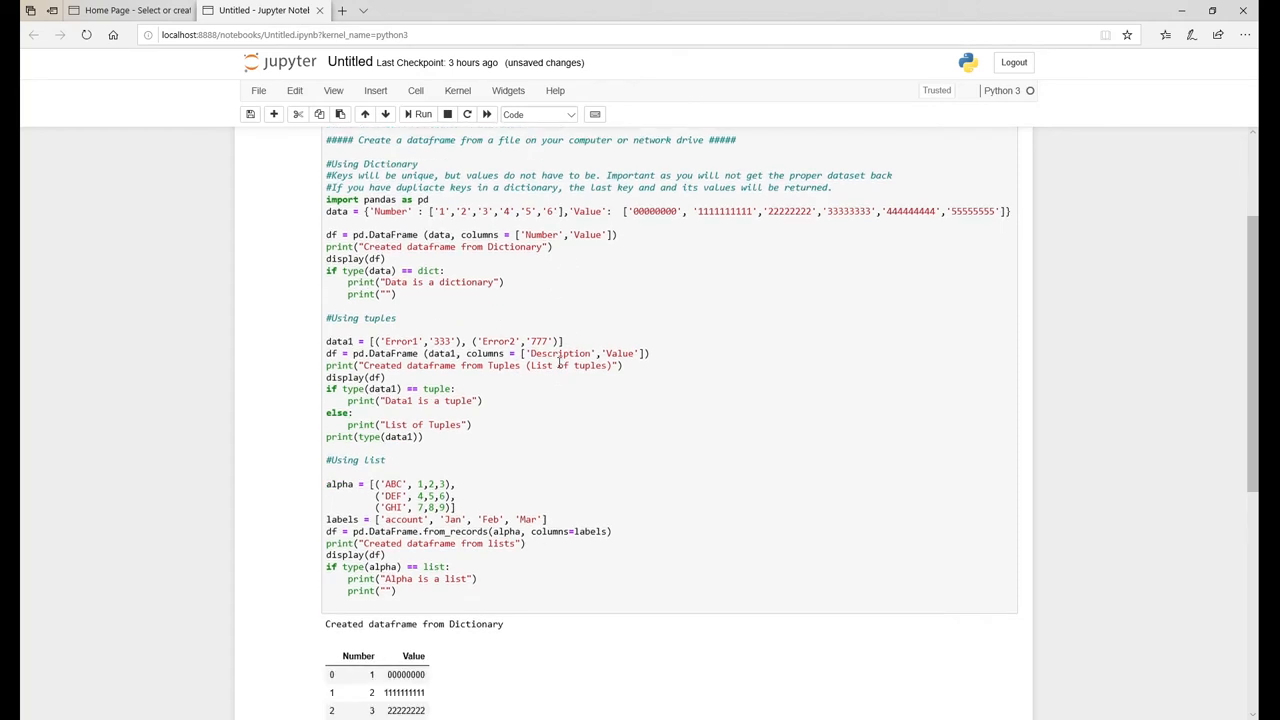
scroll(down, 3)
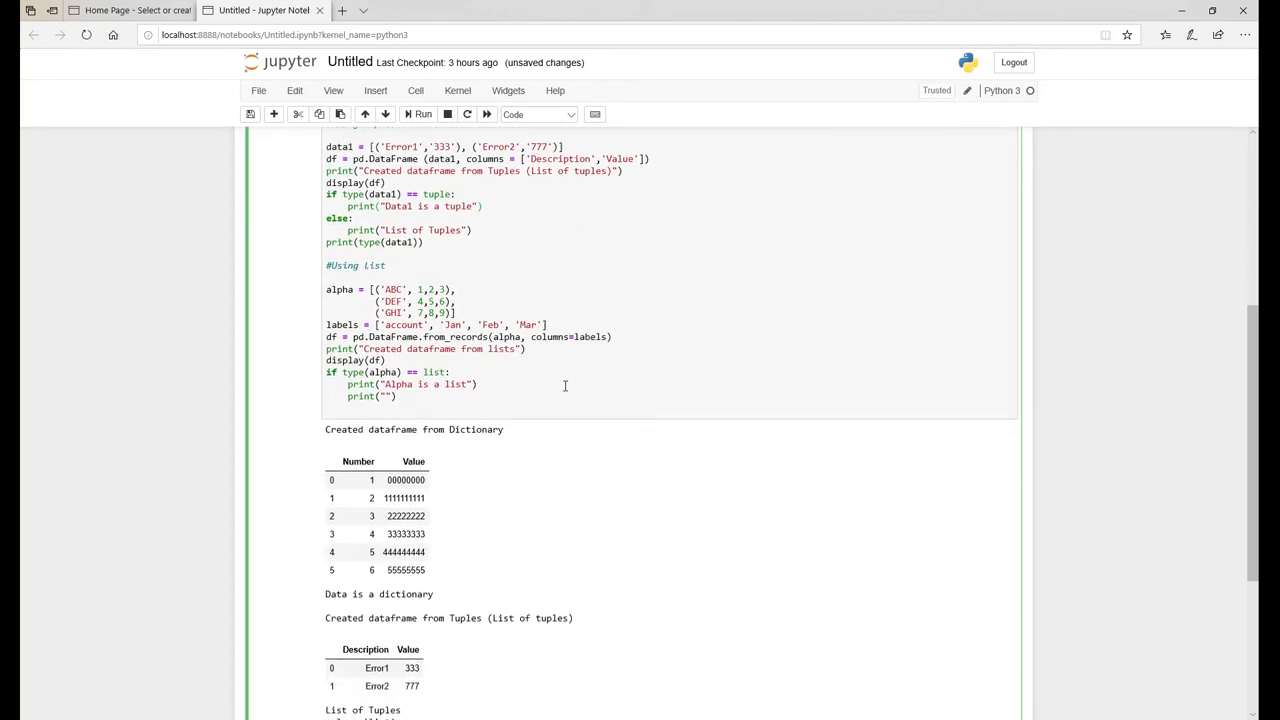
scroll(down, 3)
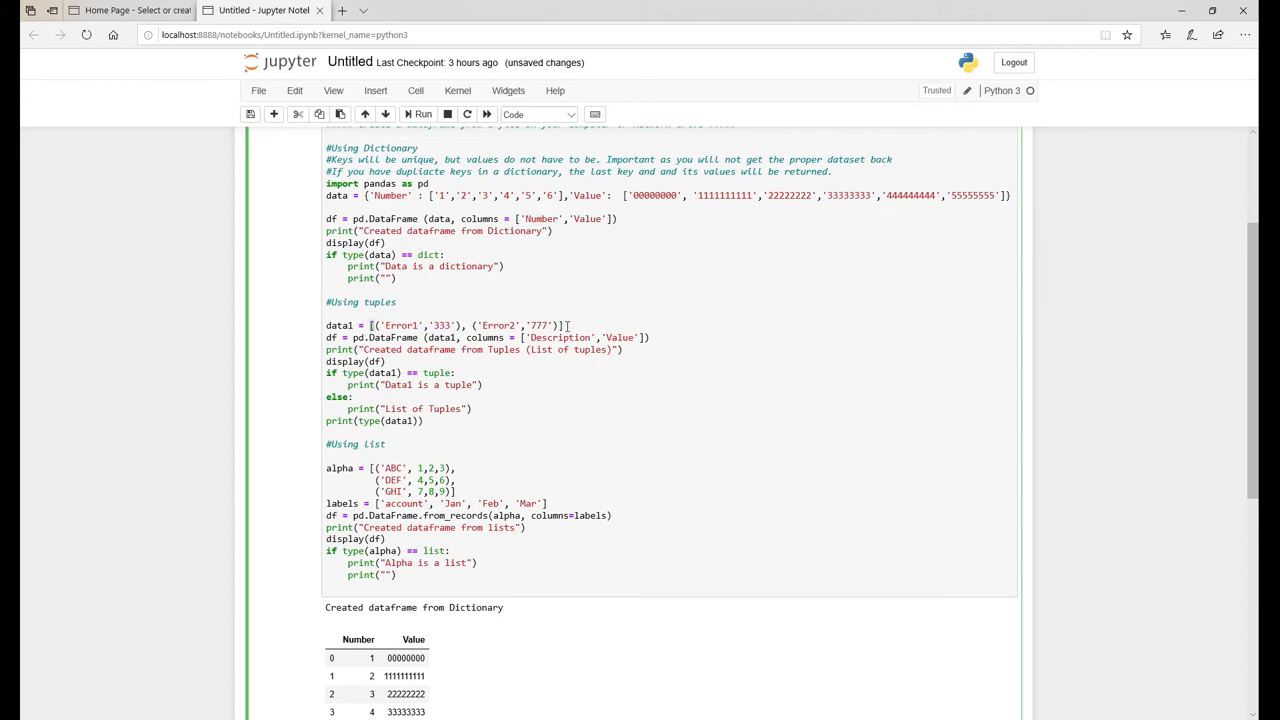
mouse_move(622, 388)
text(L)
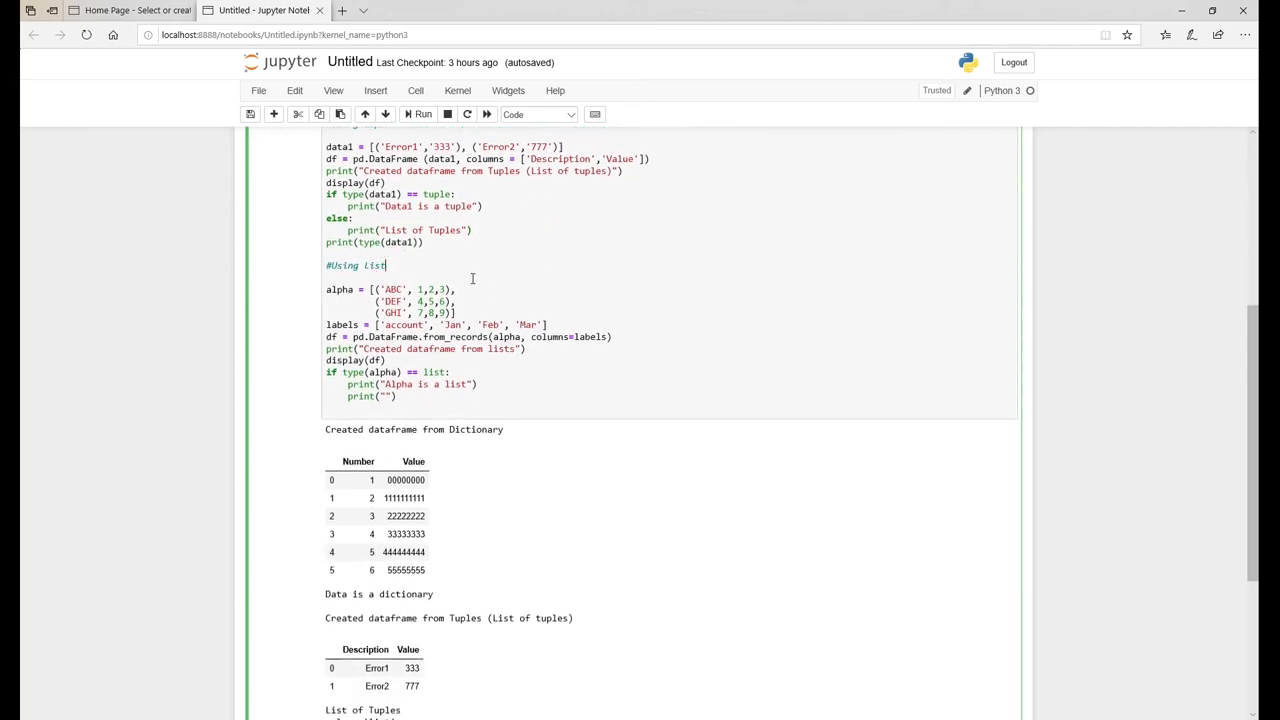
mouse_move(511, 281)
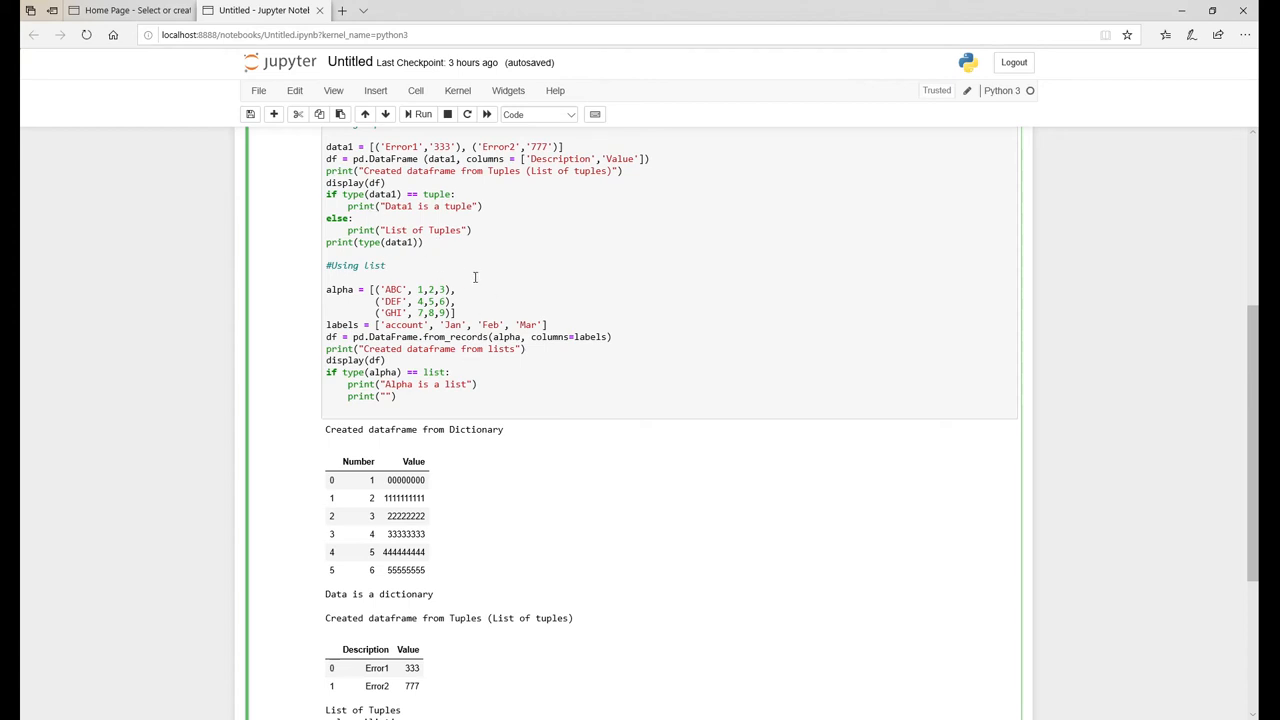
scroll(down, 3)
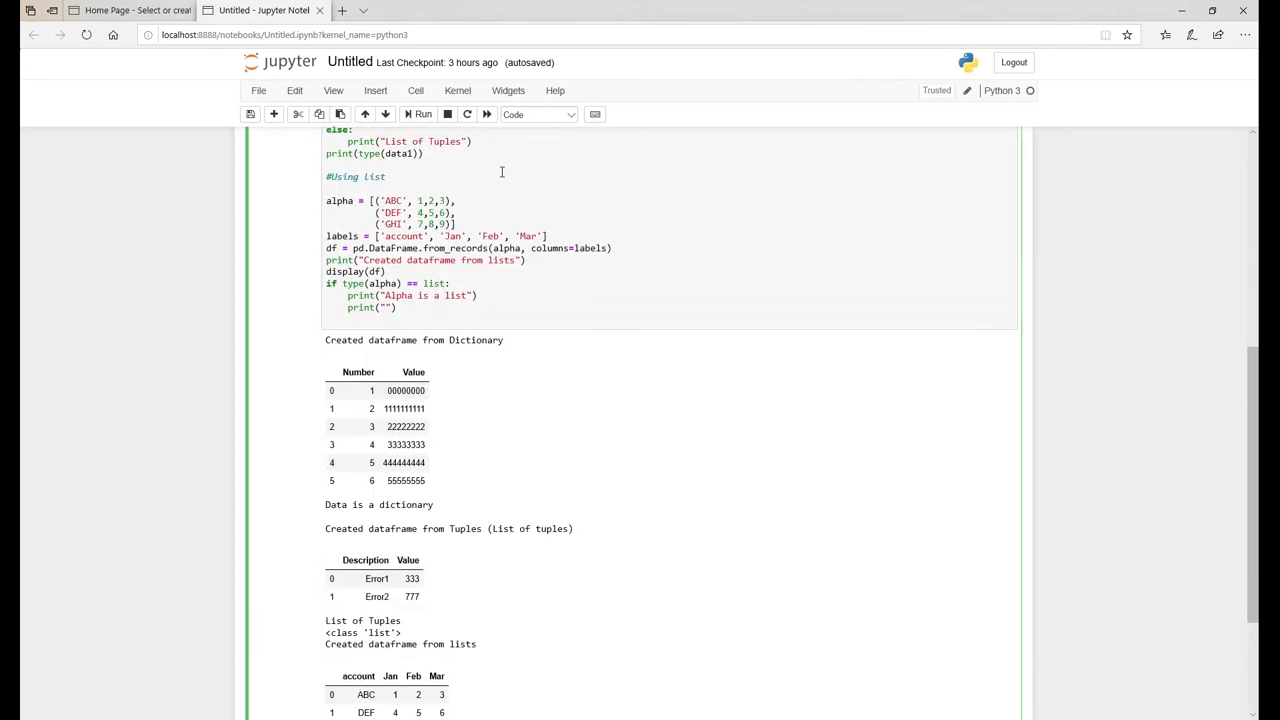
scroll(down, 3)
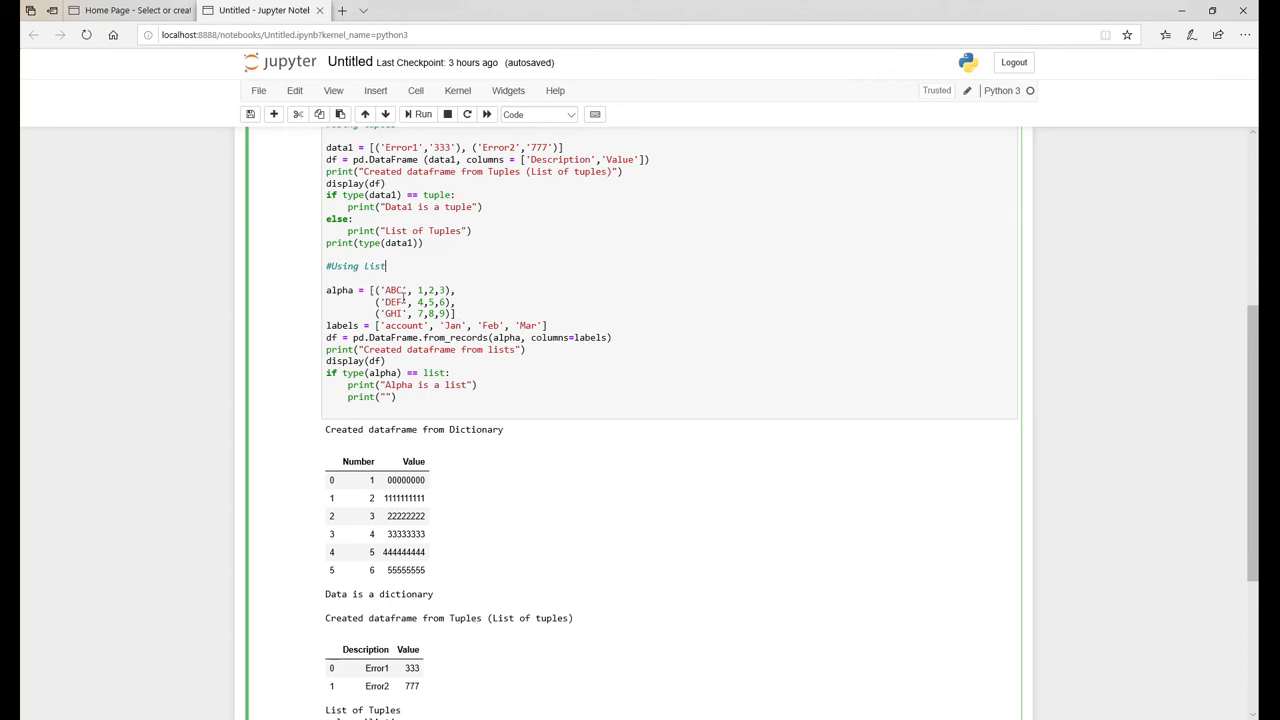
triple_click(435, 325)
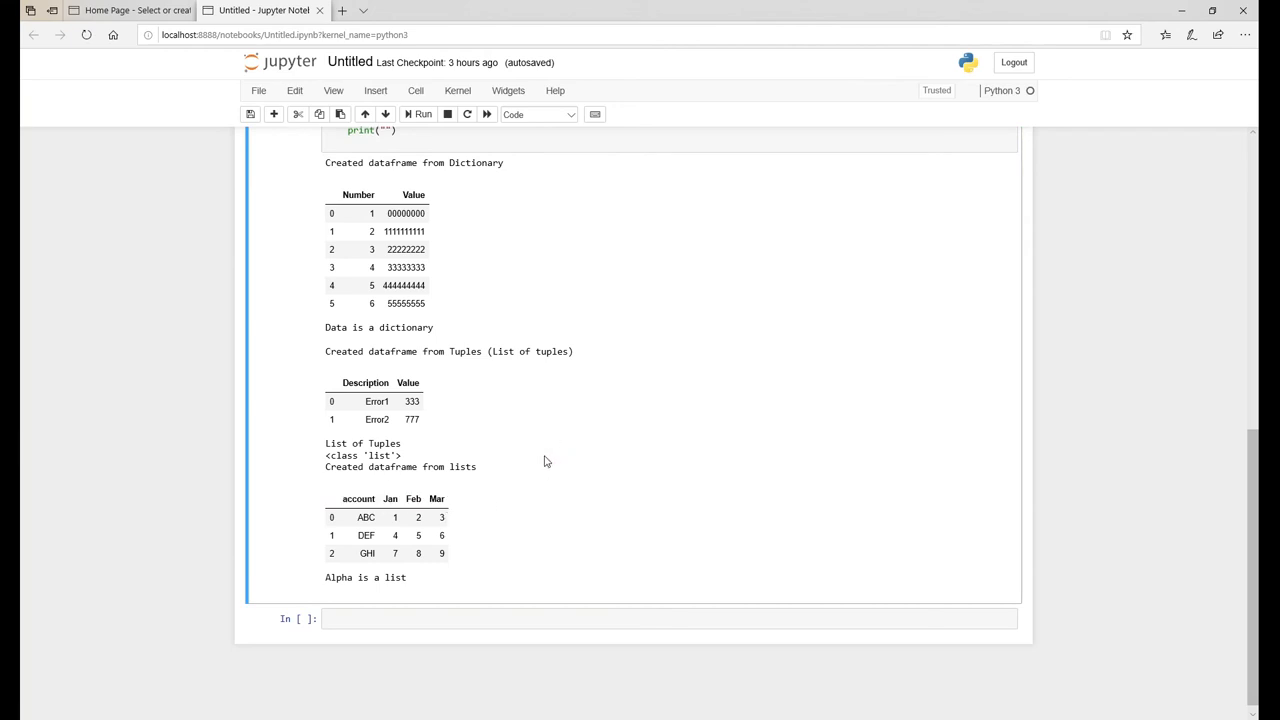
Click into the cell and point out the GHI and ABC rows of the list table.
click(505, 278)
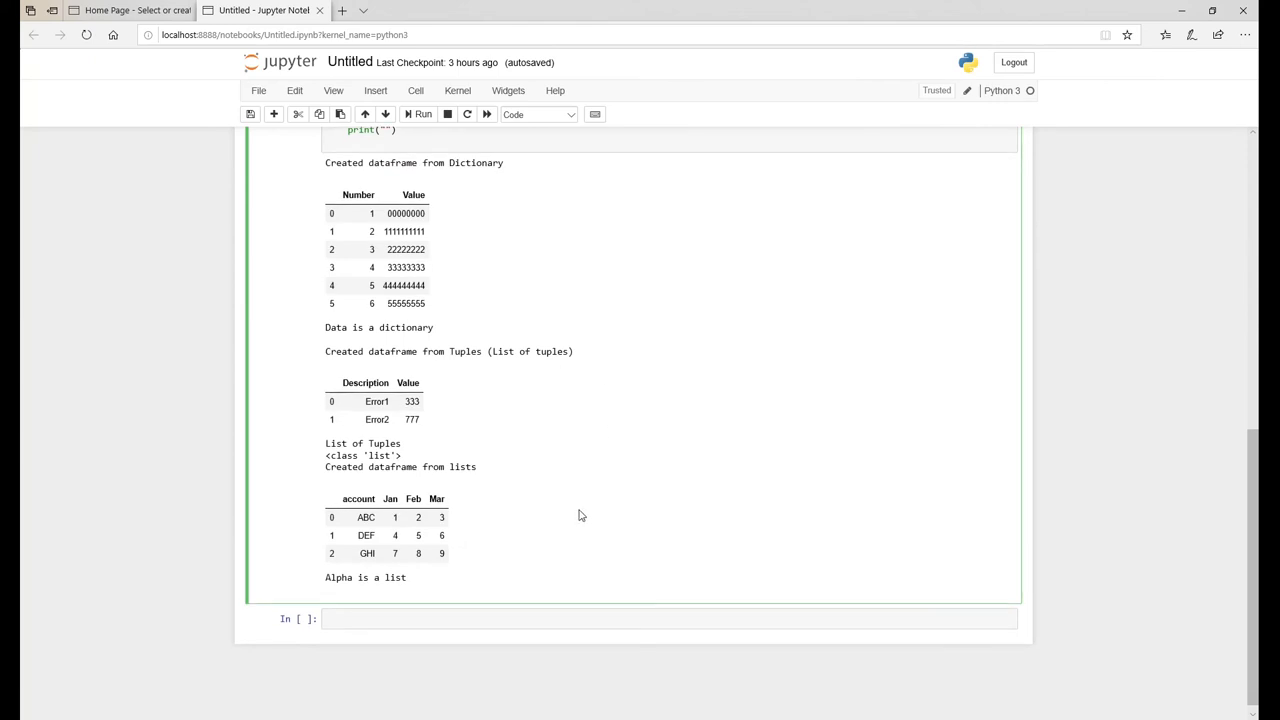
click(366, 553)
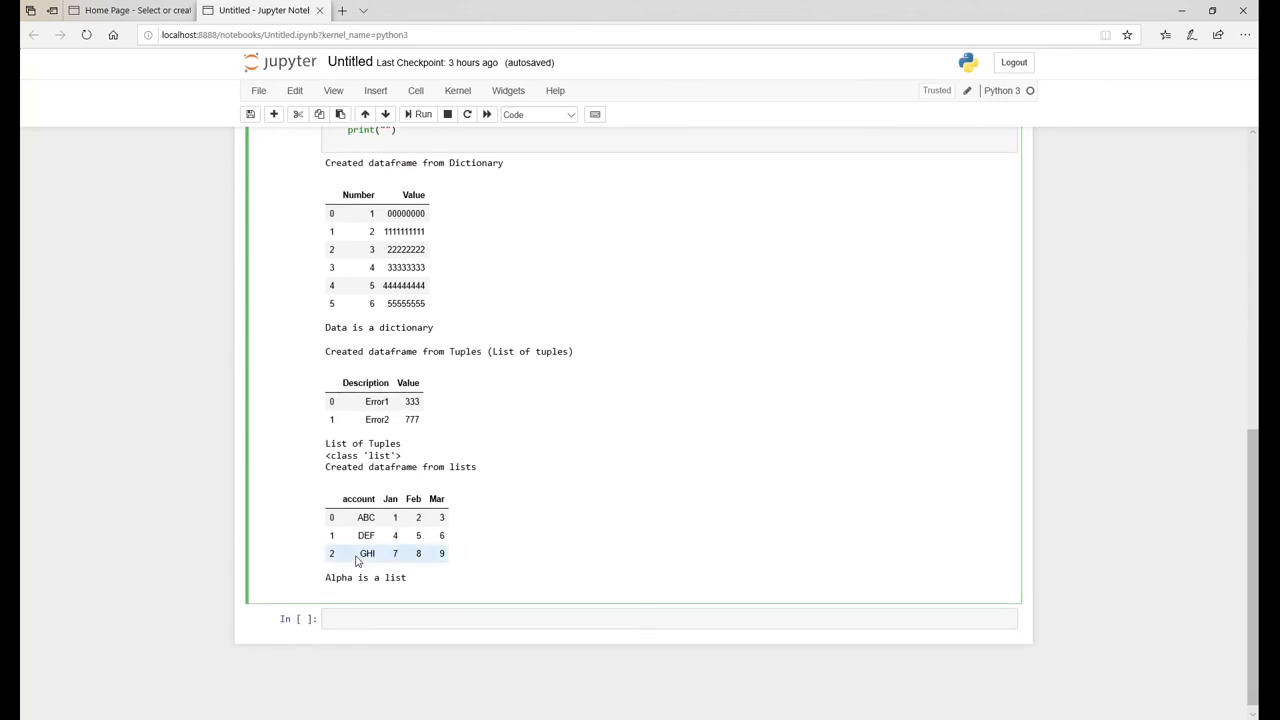
click(355, 517)
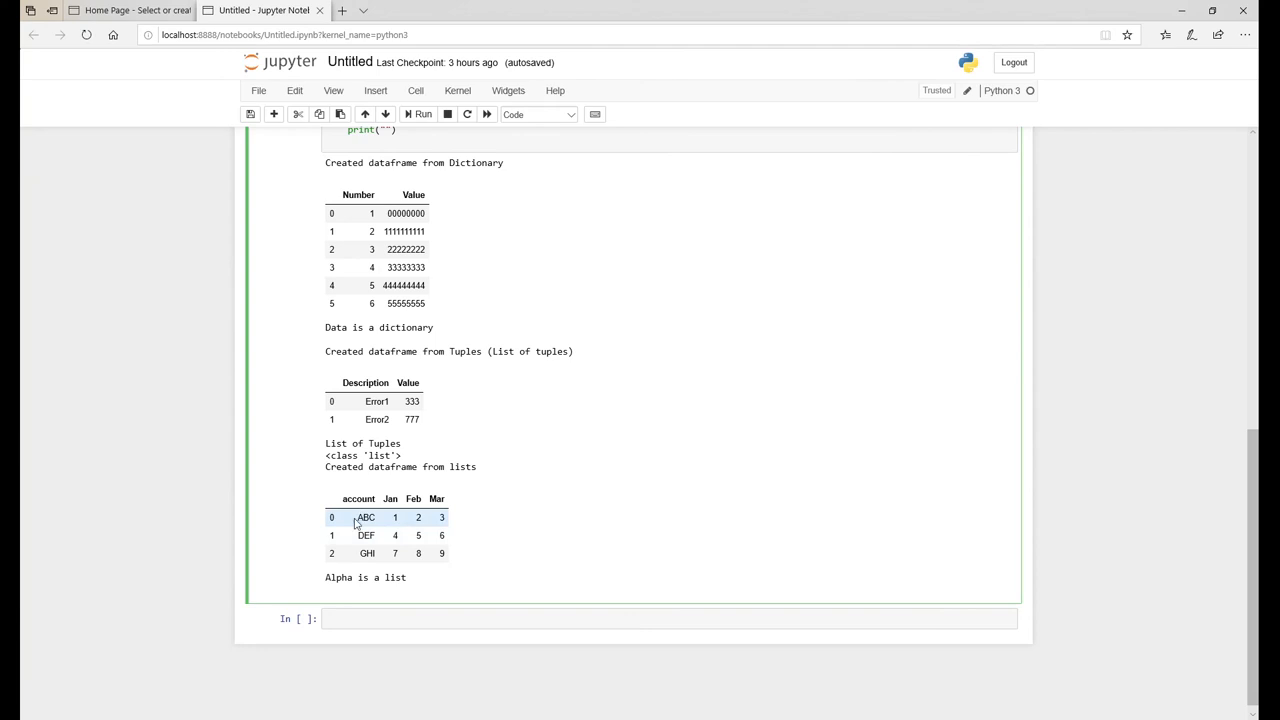
mouse_move(566, 315)
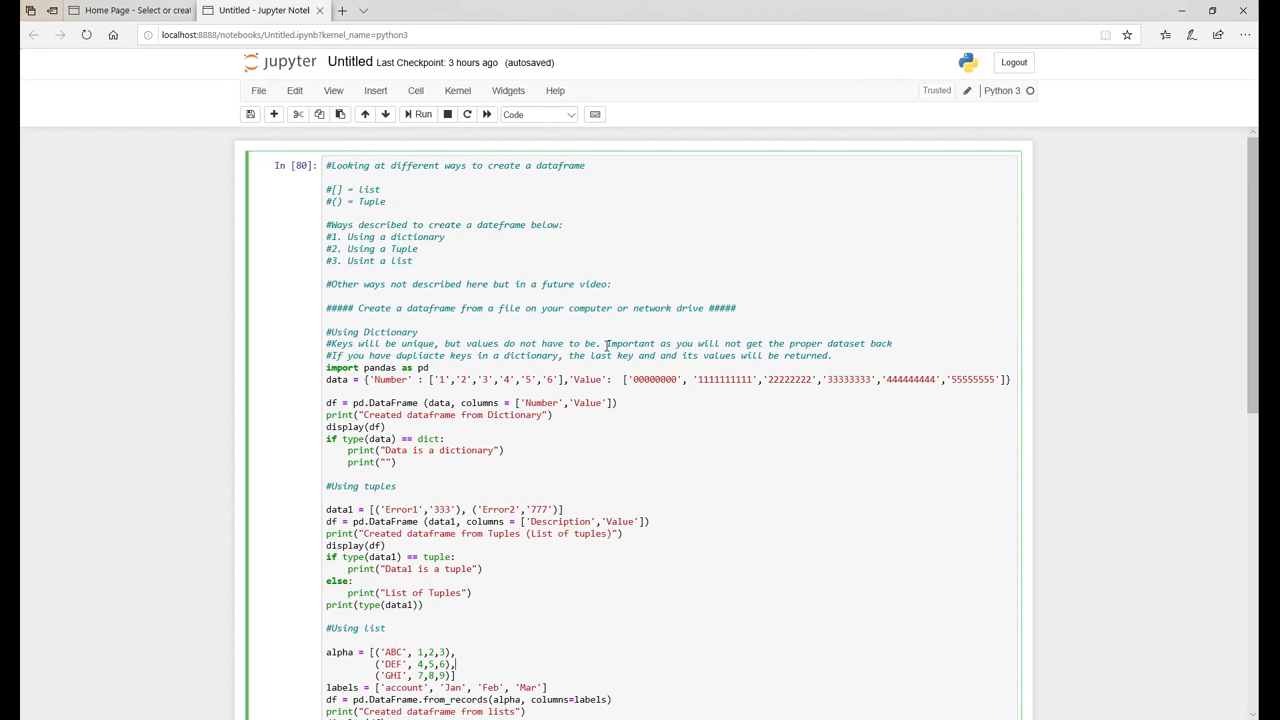
mouse_move(657, 442)
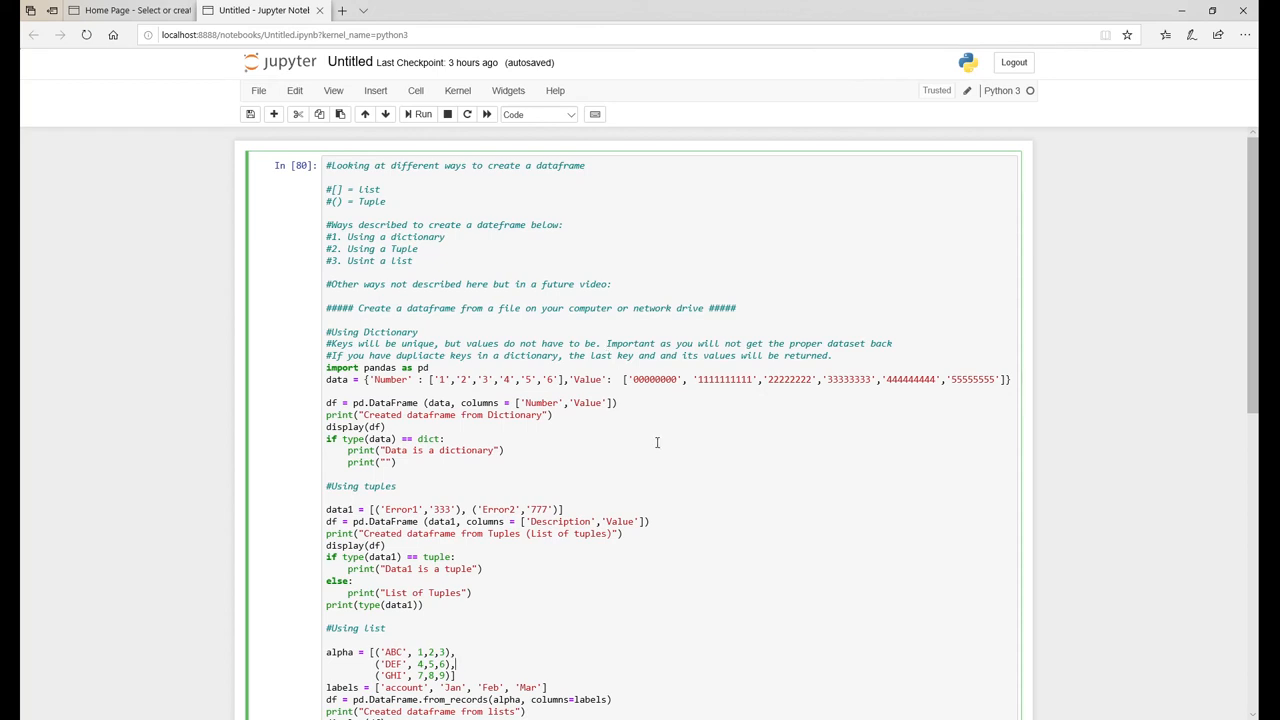